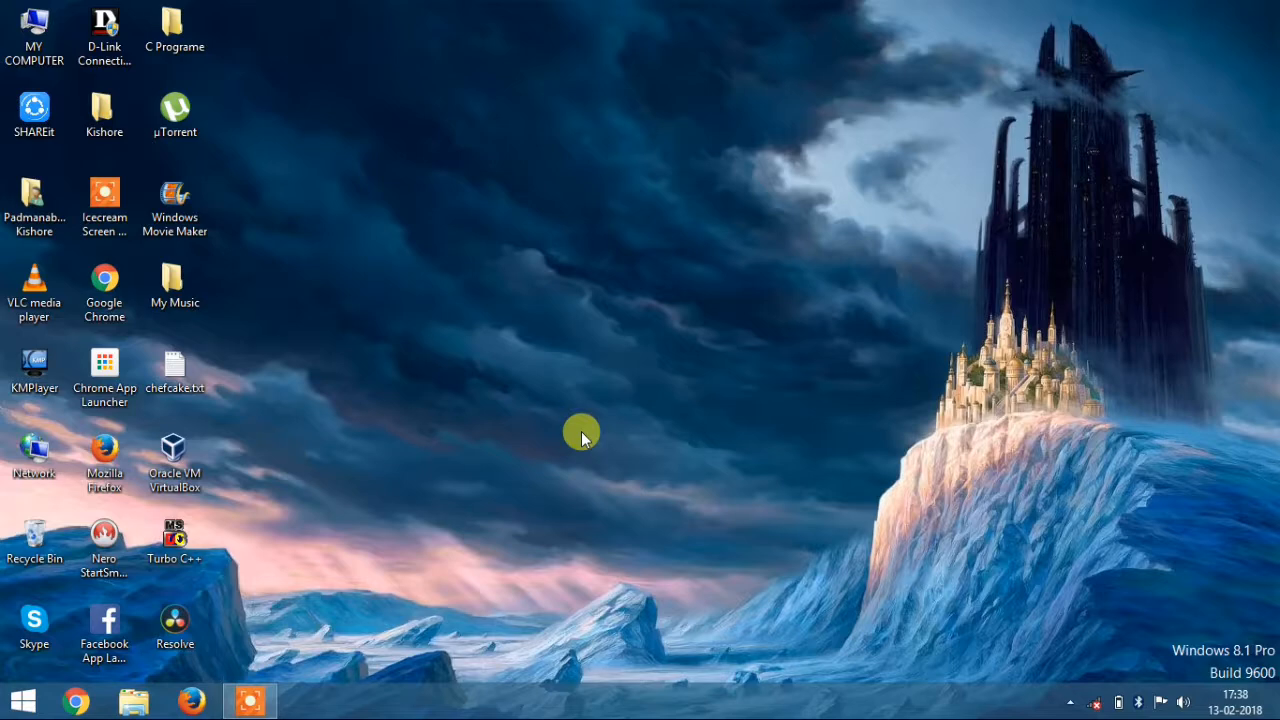
mouse_move(596, 197)
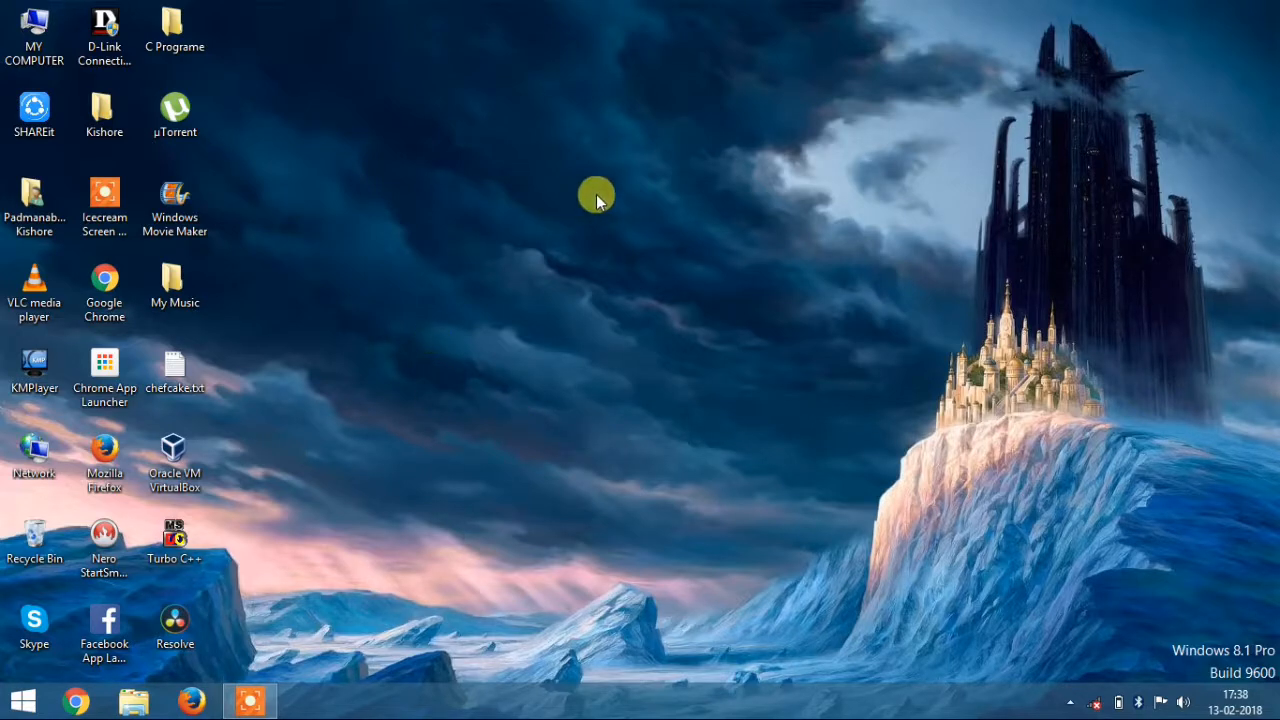
- Open the desktop context menu on an empty area of the desktop
right_click(595, 197)
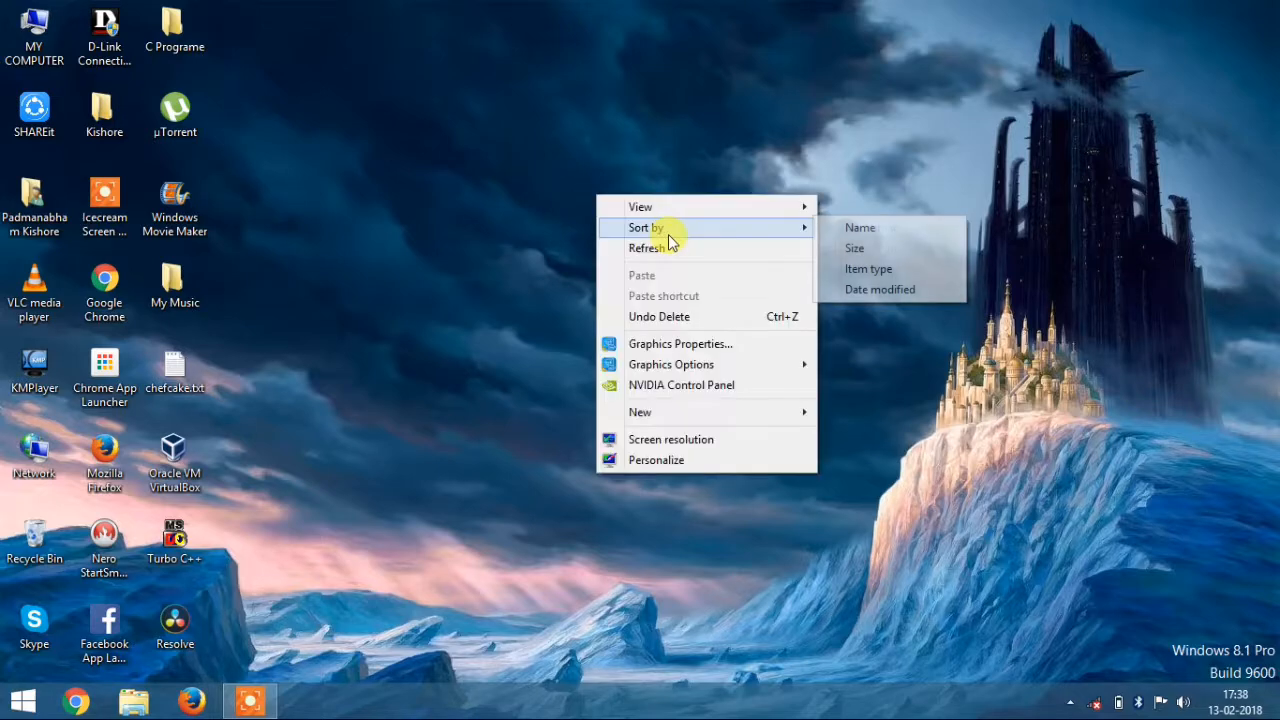
mouse_move(770, 416)
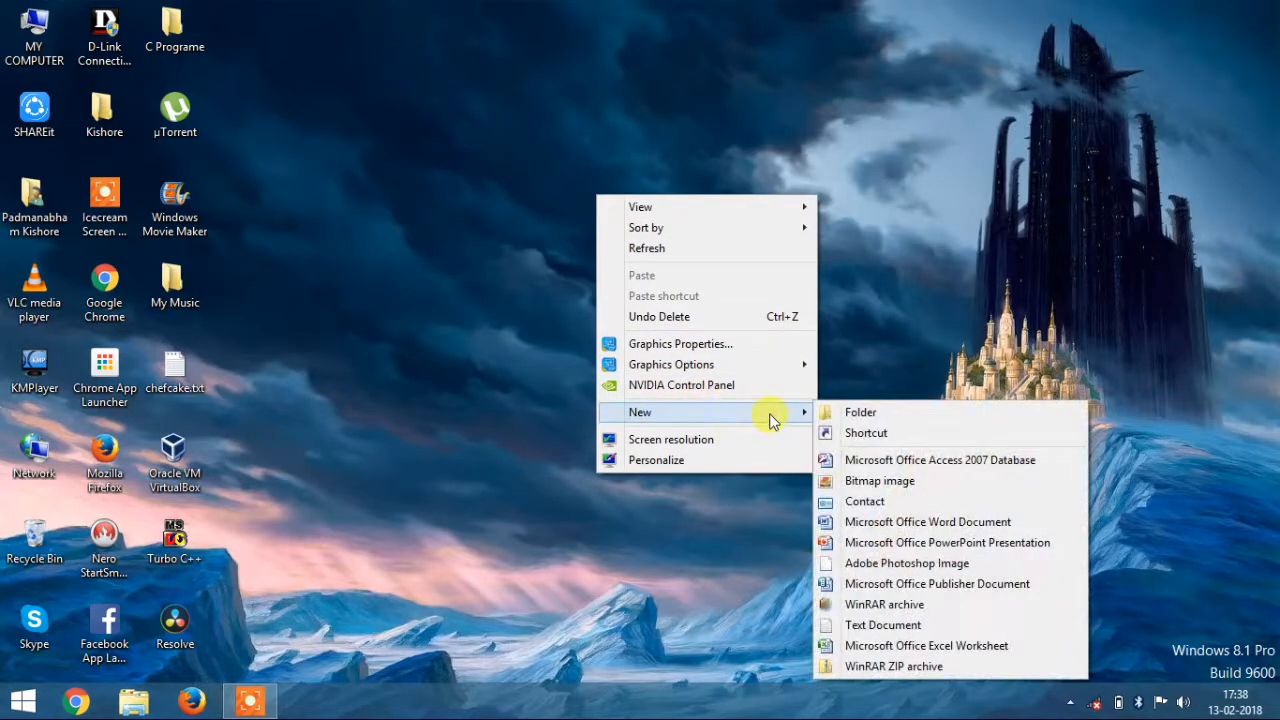
mouse_move(845, 433)
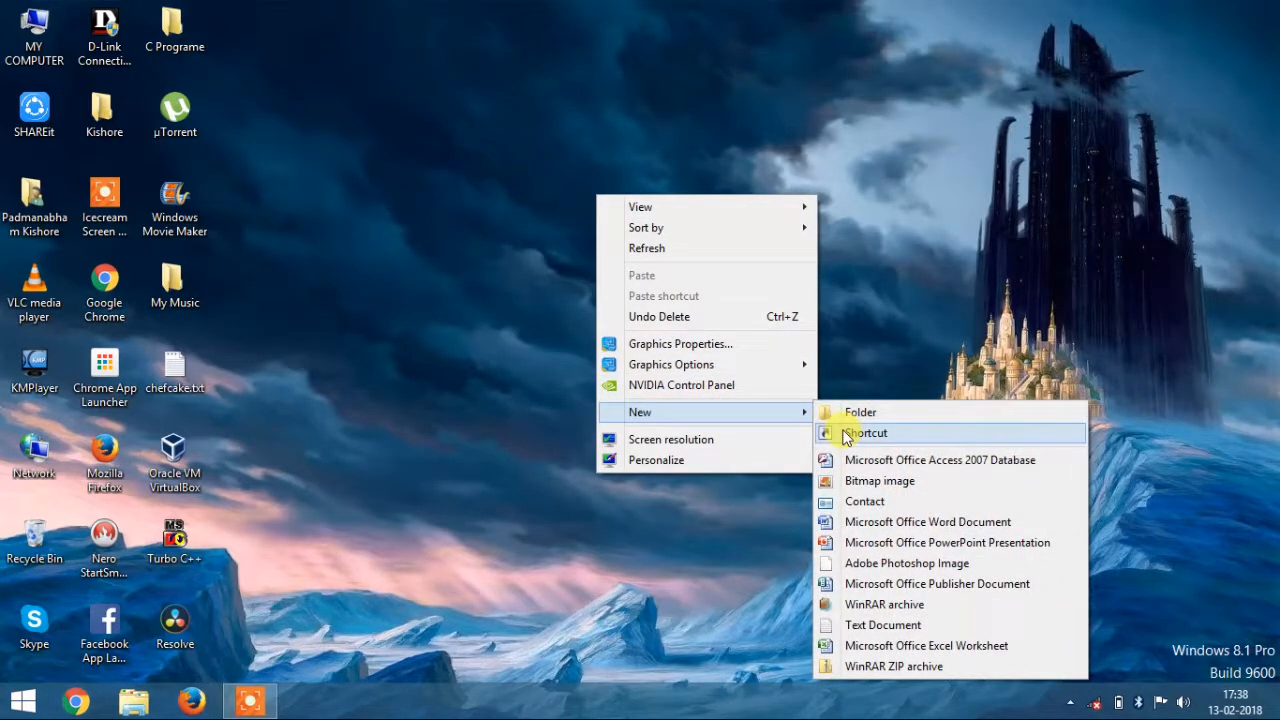
- Create a new shortcut with target 'shutdown -s -t 00' and advance to naming
left_click(866, 432)
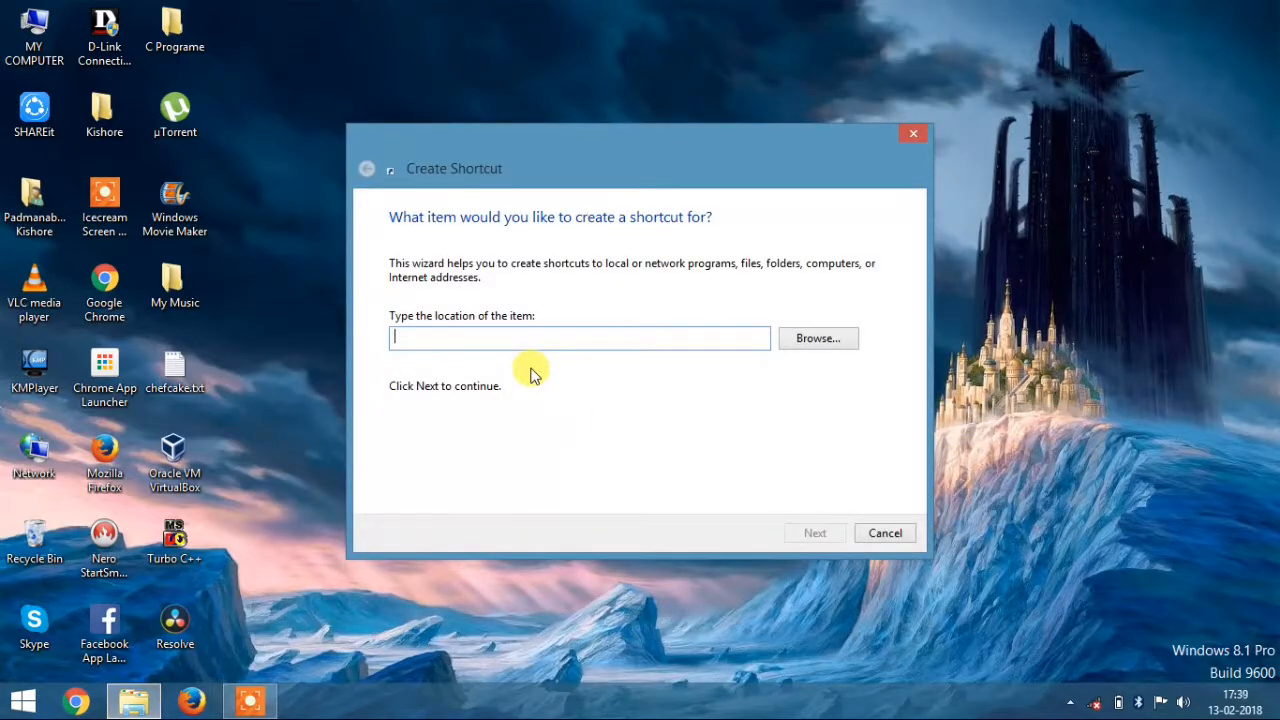
type("shutd")
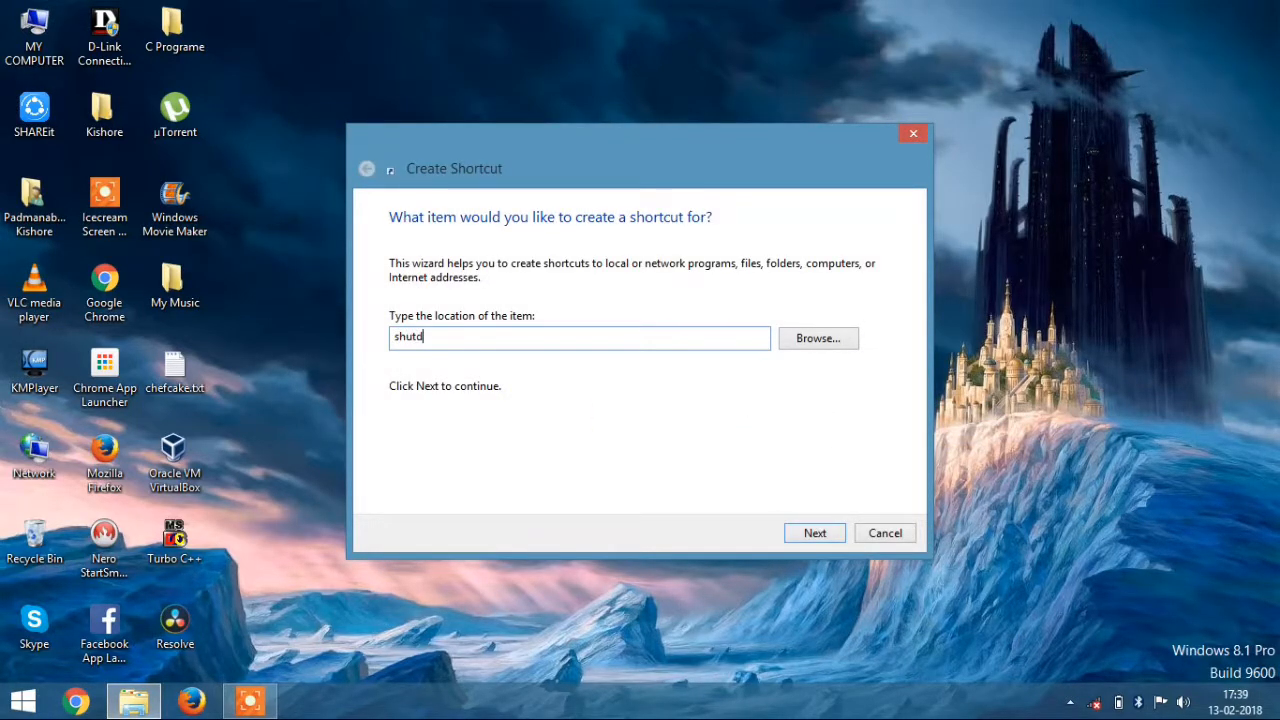
type("own")
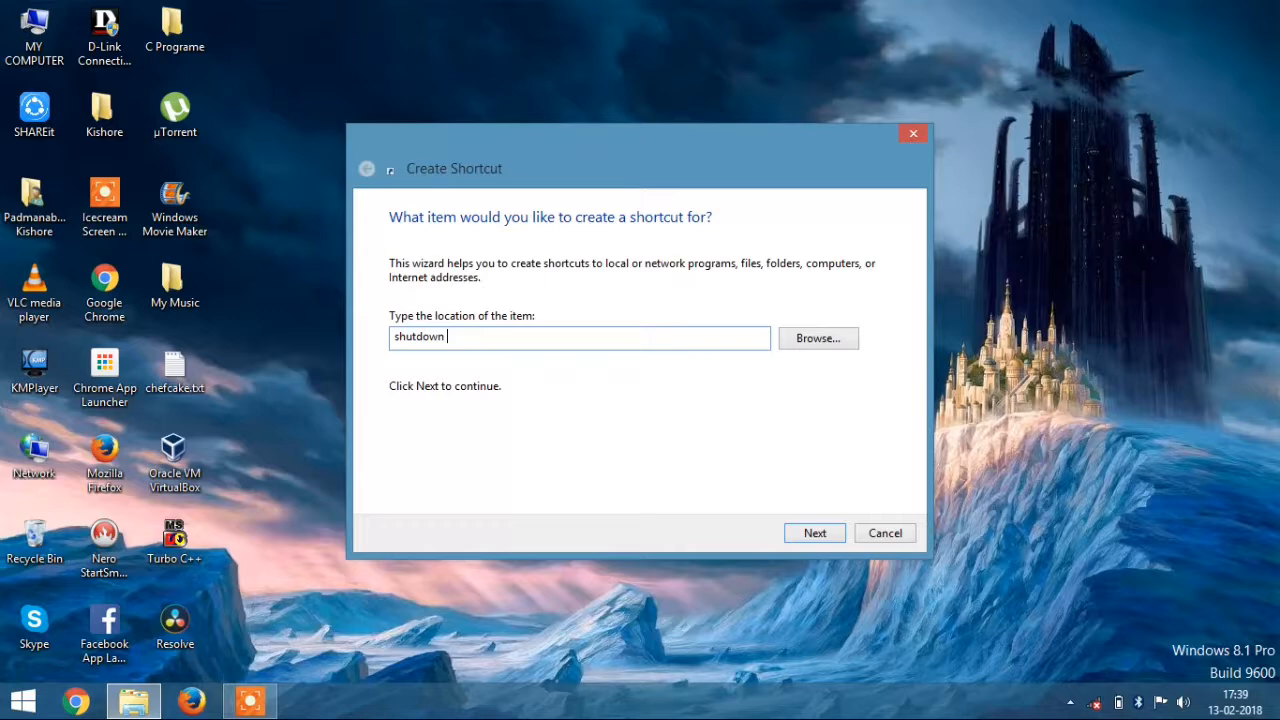
type("-s -t")
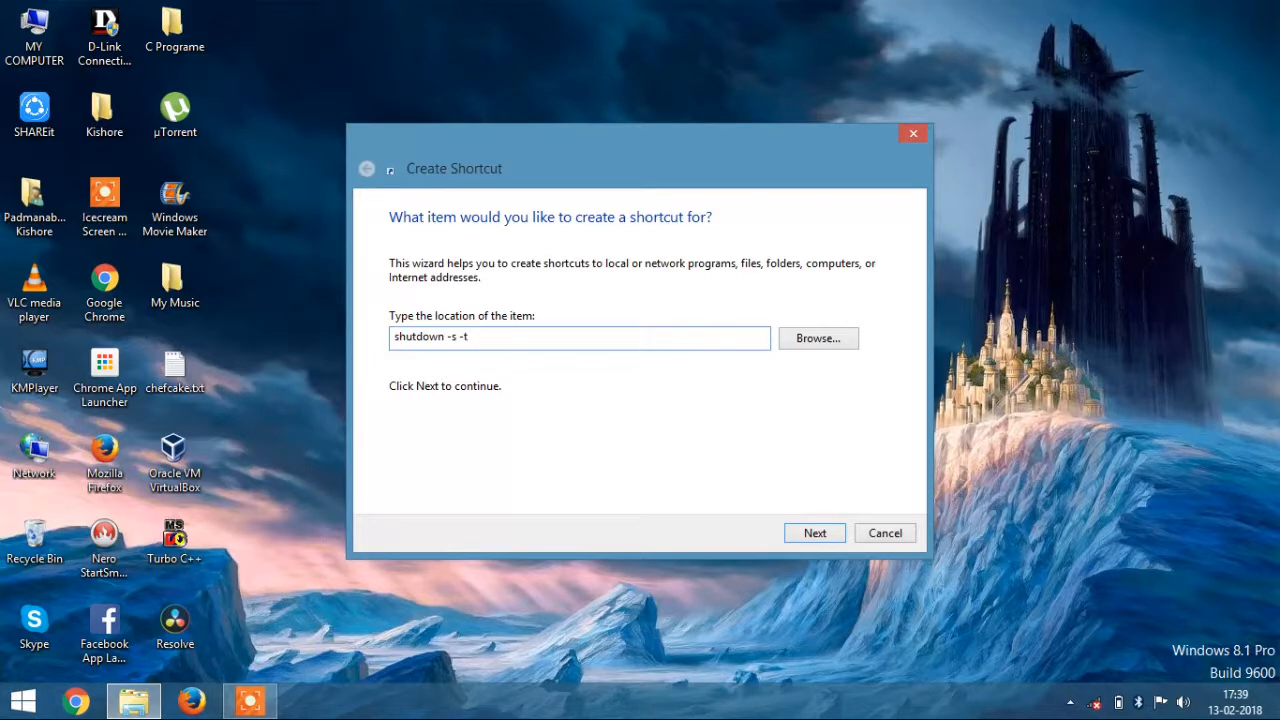
type("00")
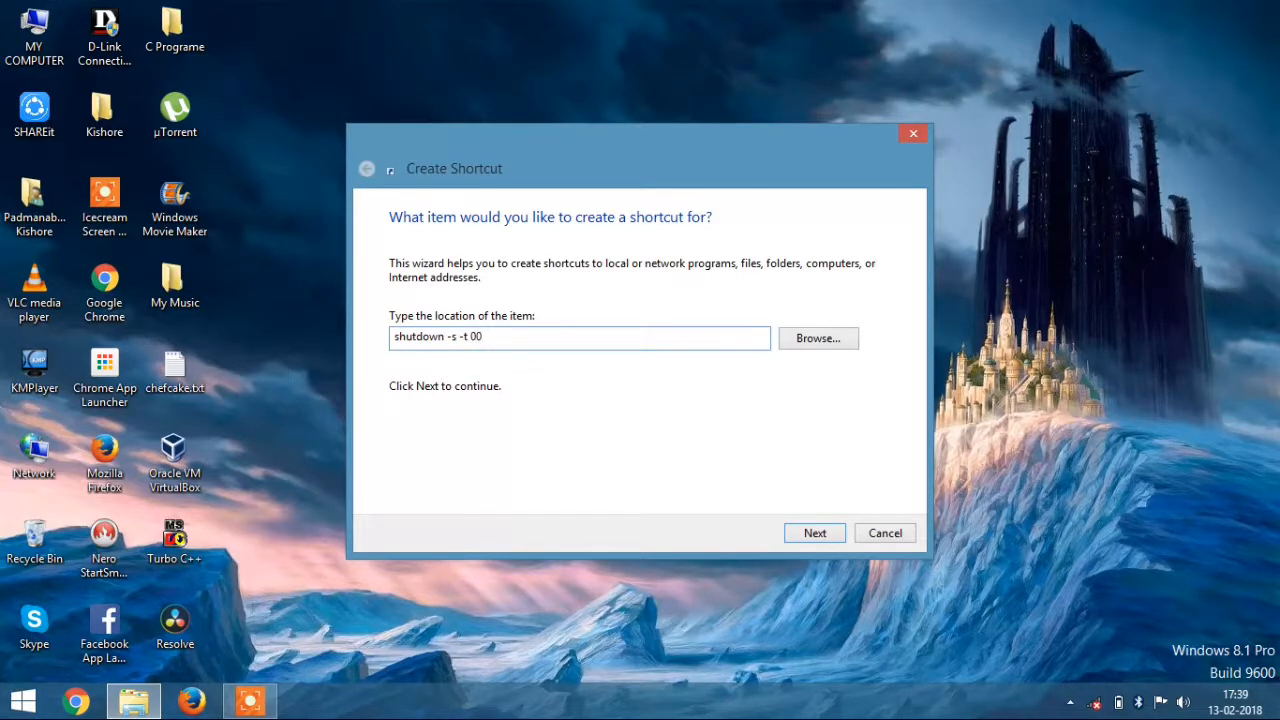
left_click(814, 532)
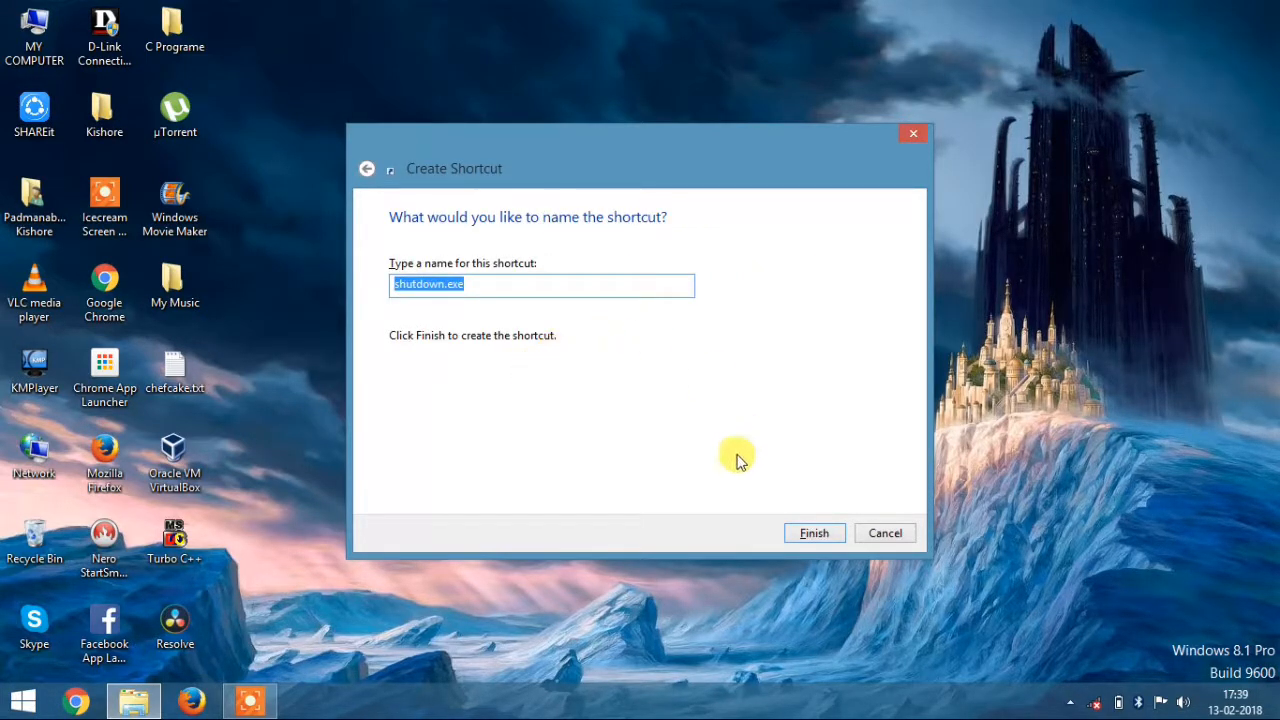
- Finish the shortcut under the suggested name shutdown.exe
left_click(814, 533)
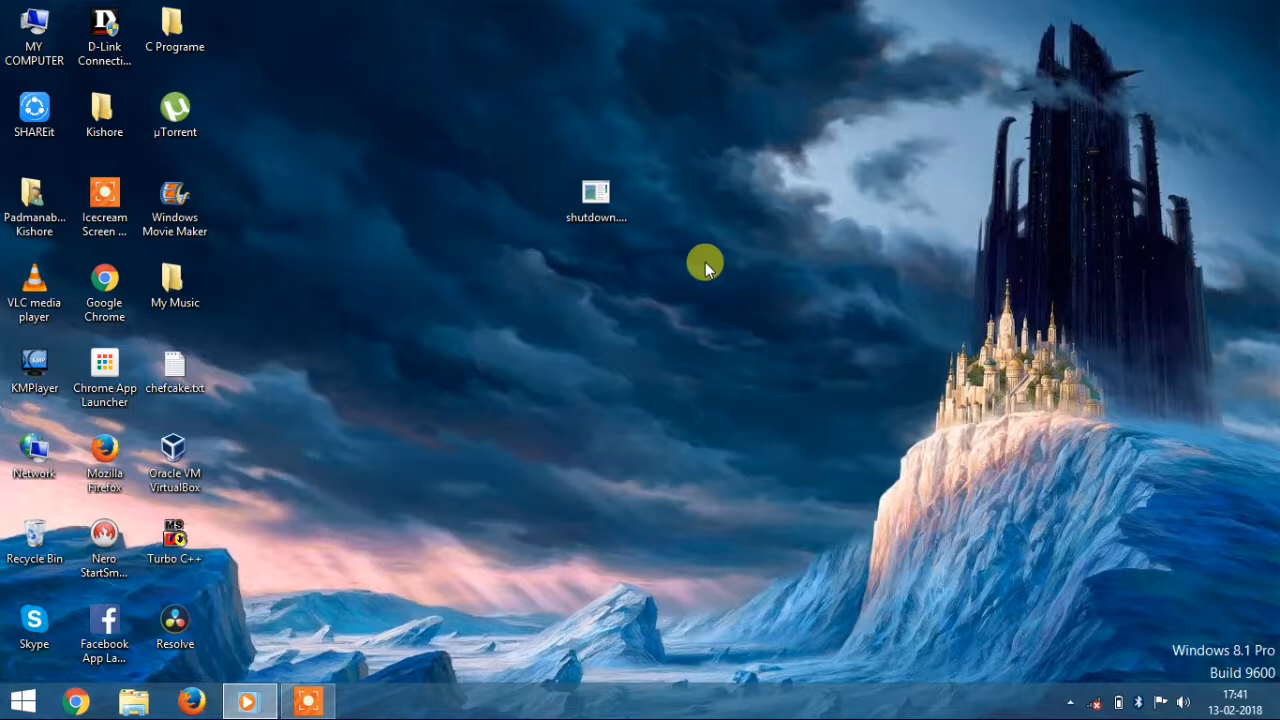
- Create another desktop shortcut targeting 'shutdown -r -t 00' and advance to naming
right_click(708, 268)
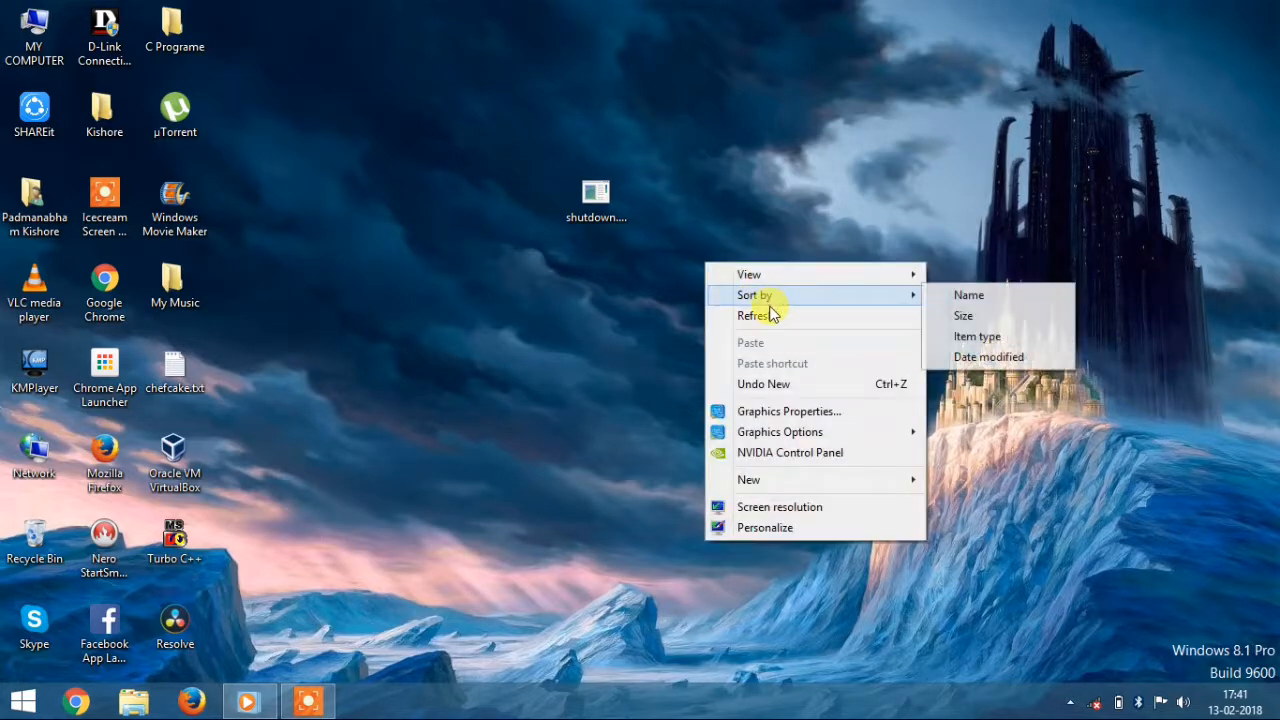
mouse_move(748, 480)
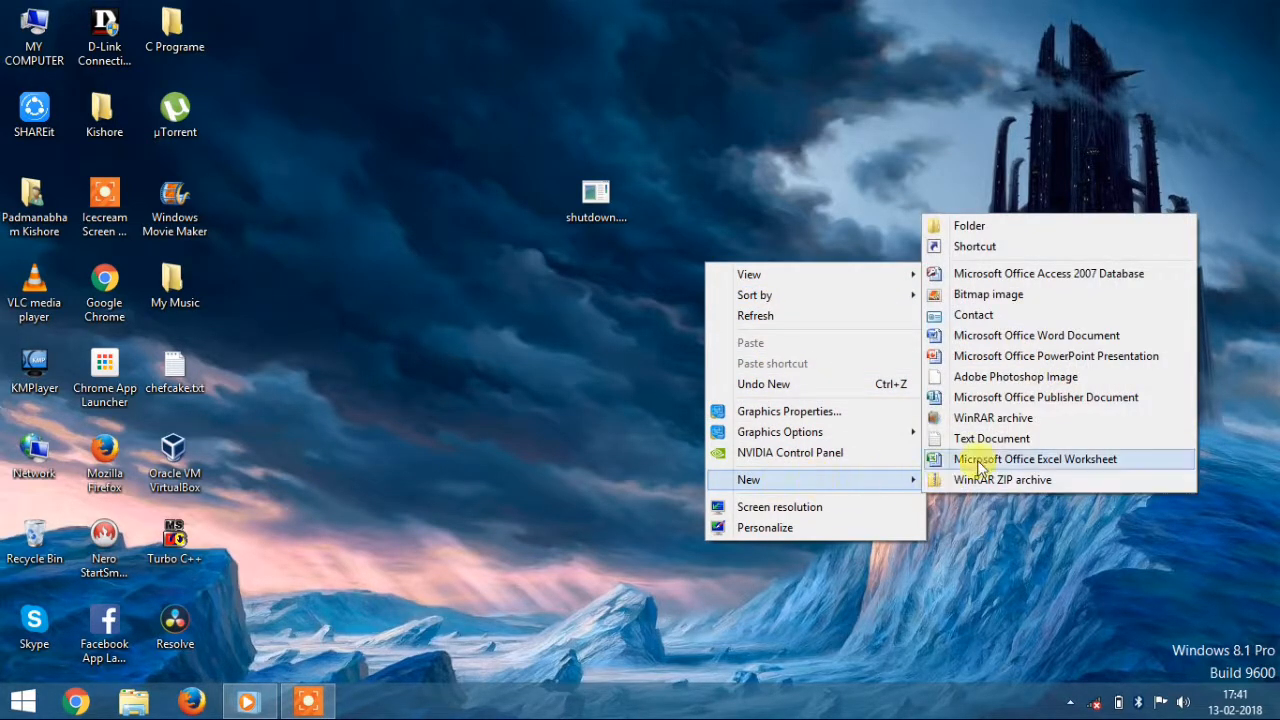
left_click(974, 246)
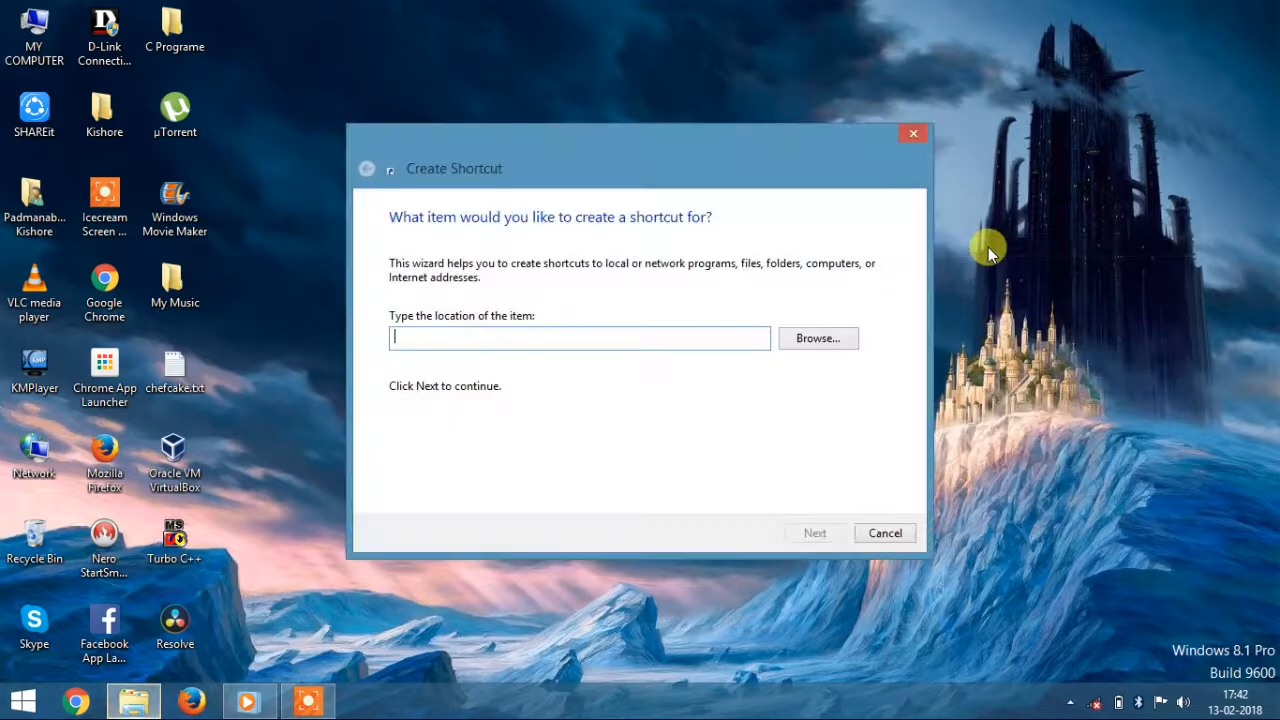
type("shu")
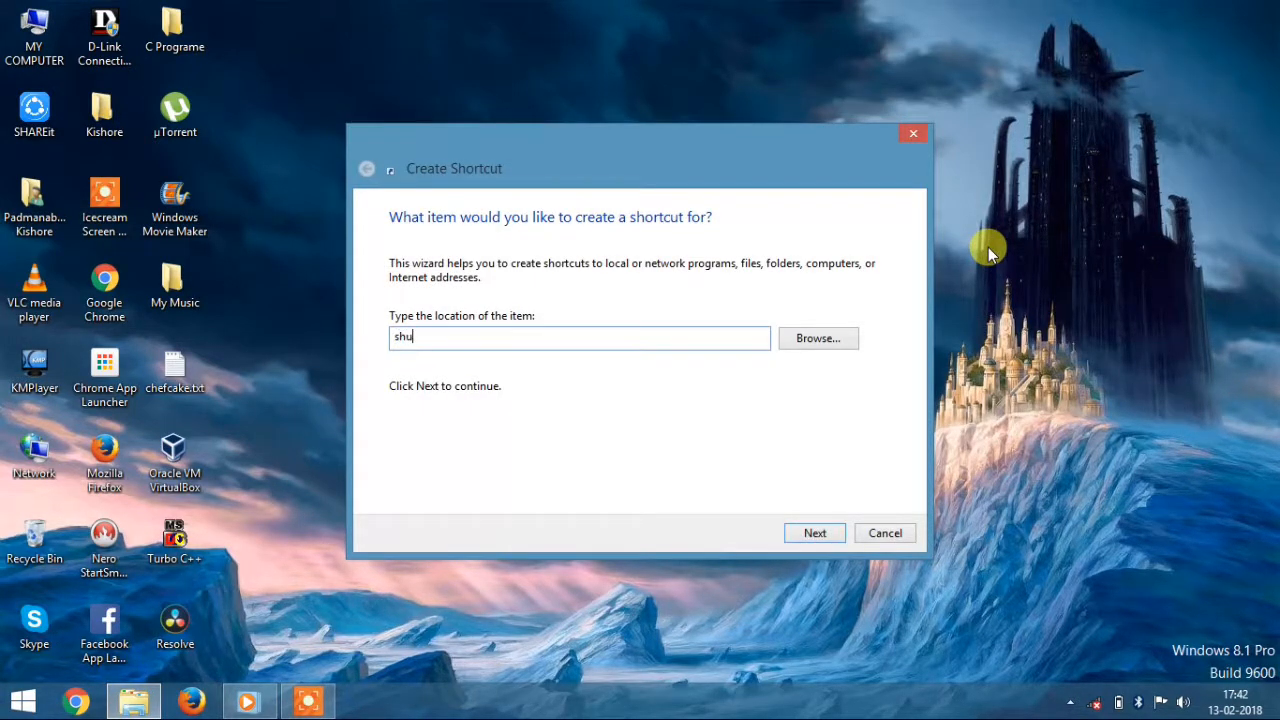
type("tdown")
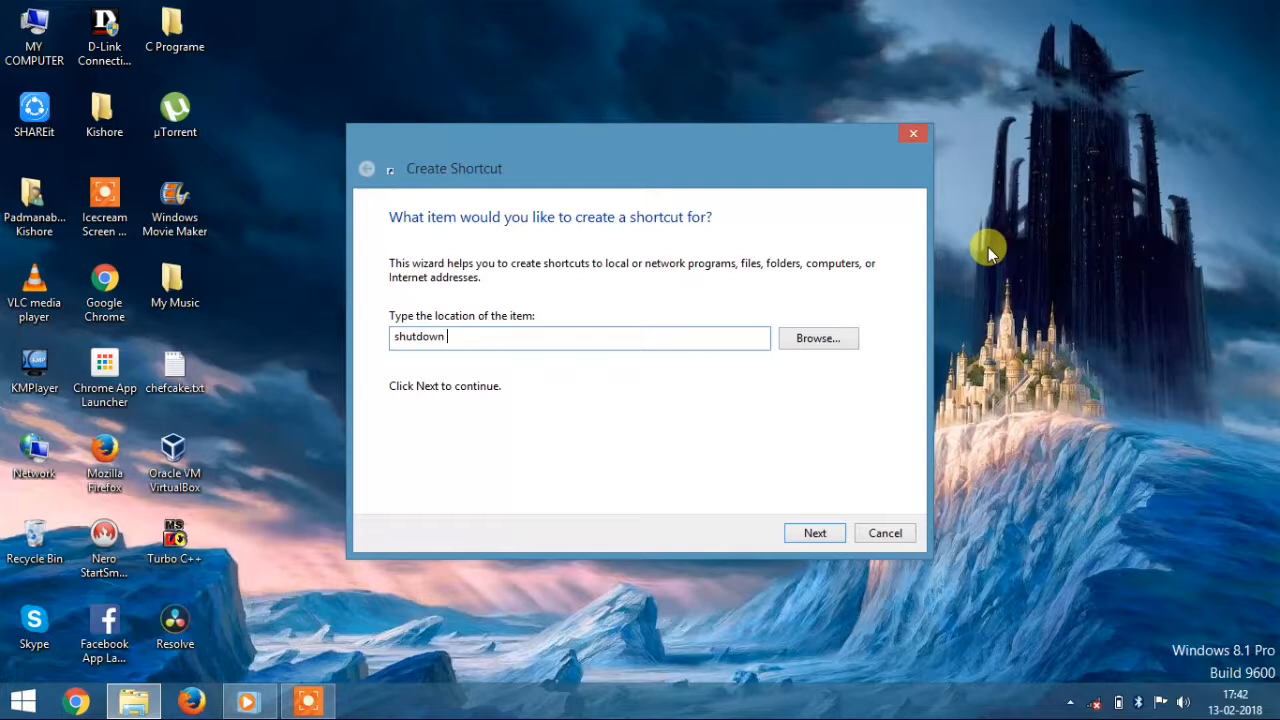
type("-")
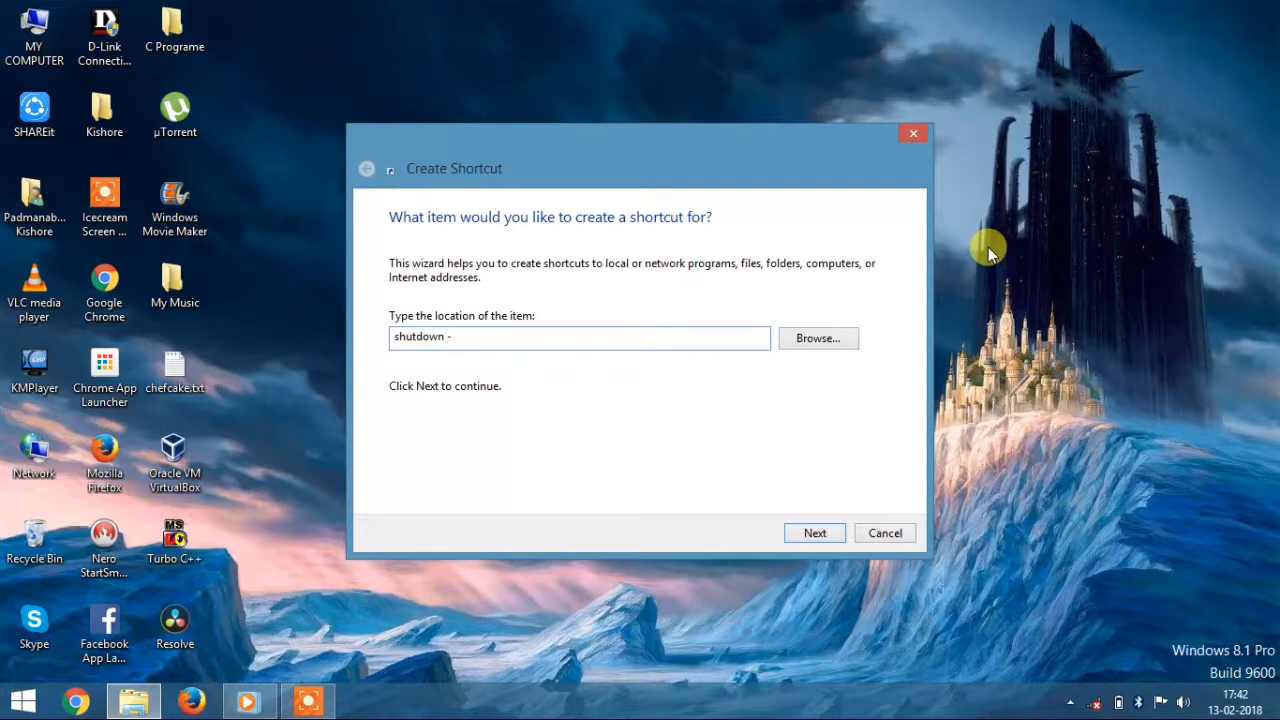
type("r")
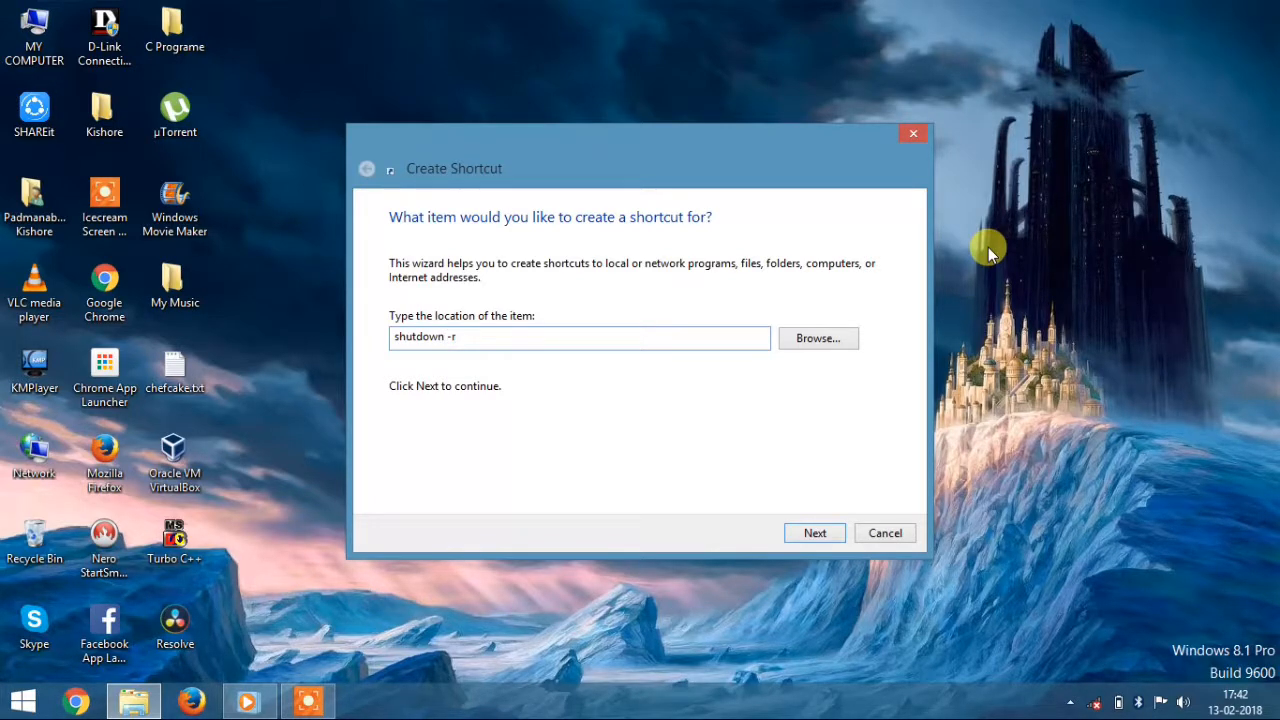
type("-t")
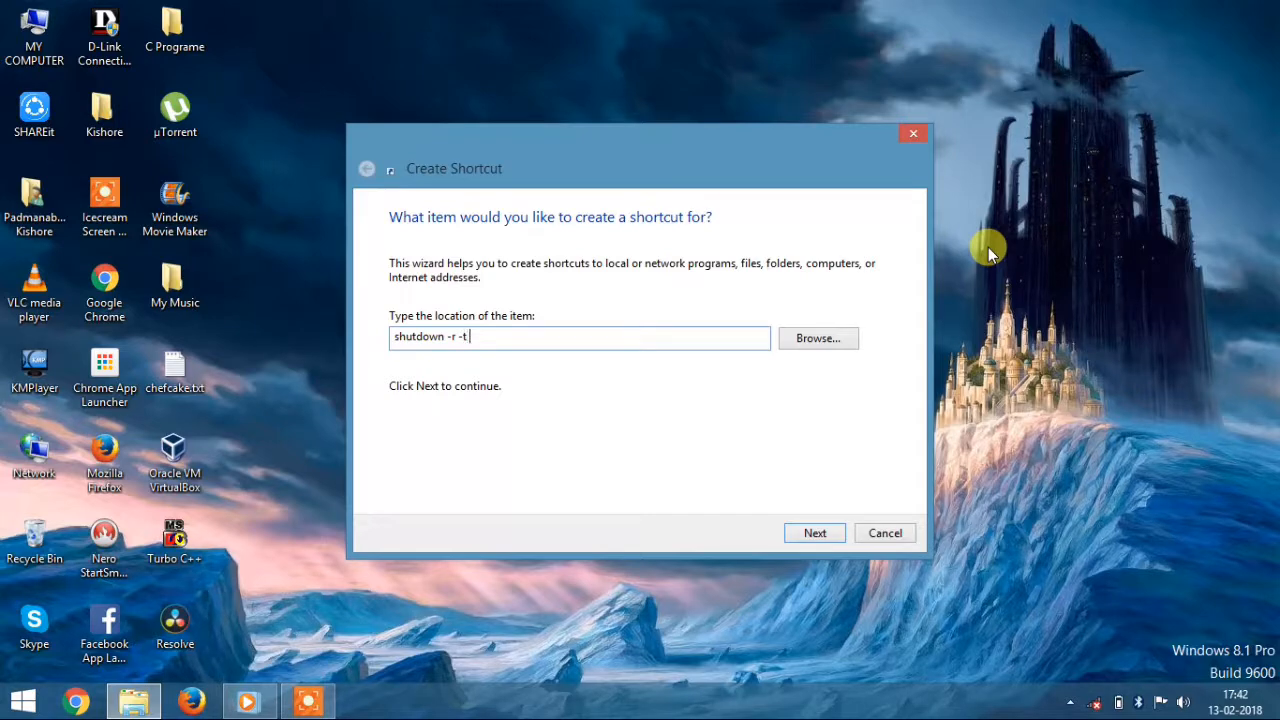
type("00")
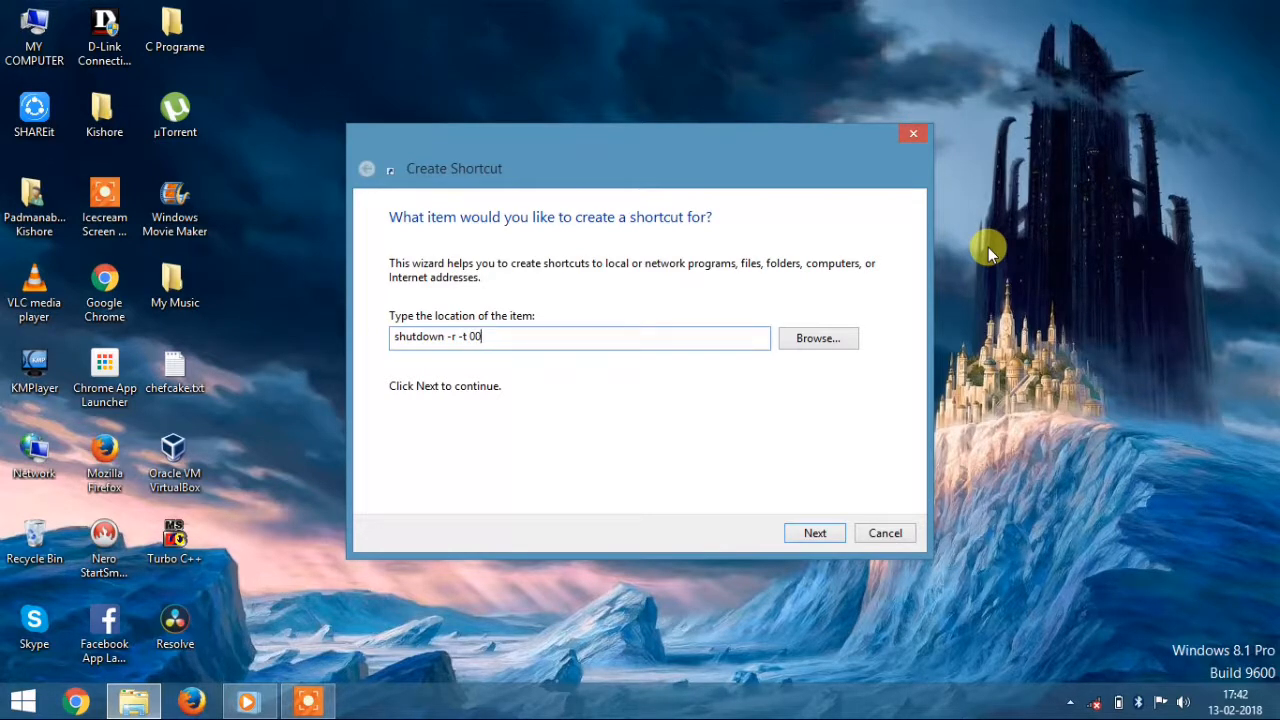
left_click(814, 533)
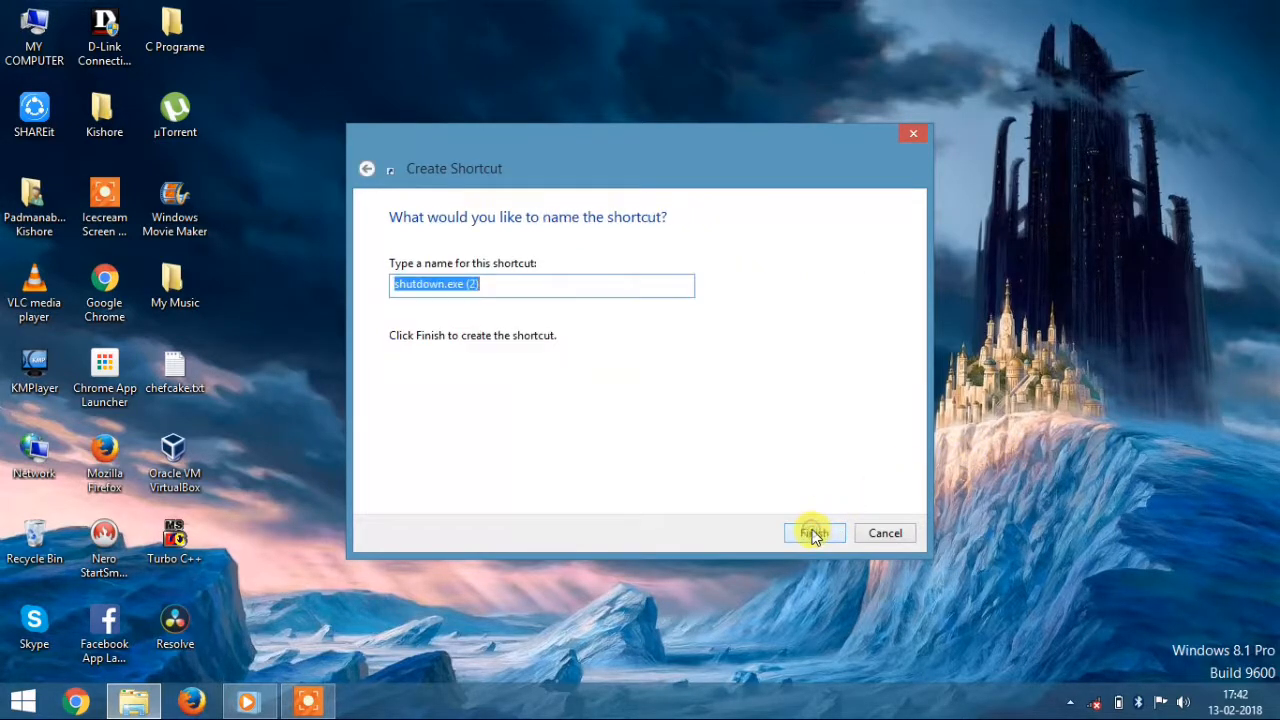
mouse_move(549, 280)
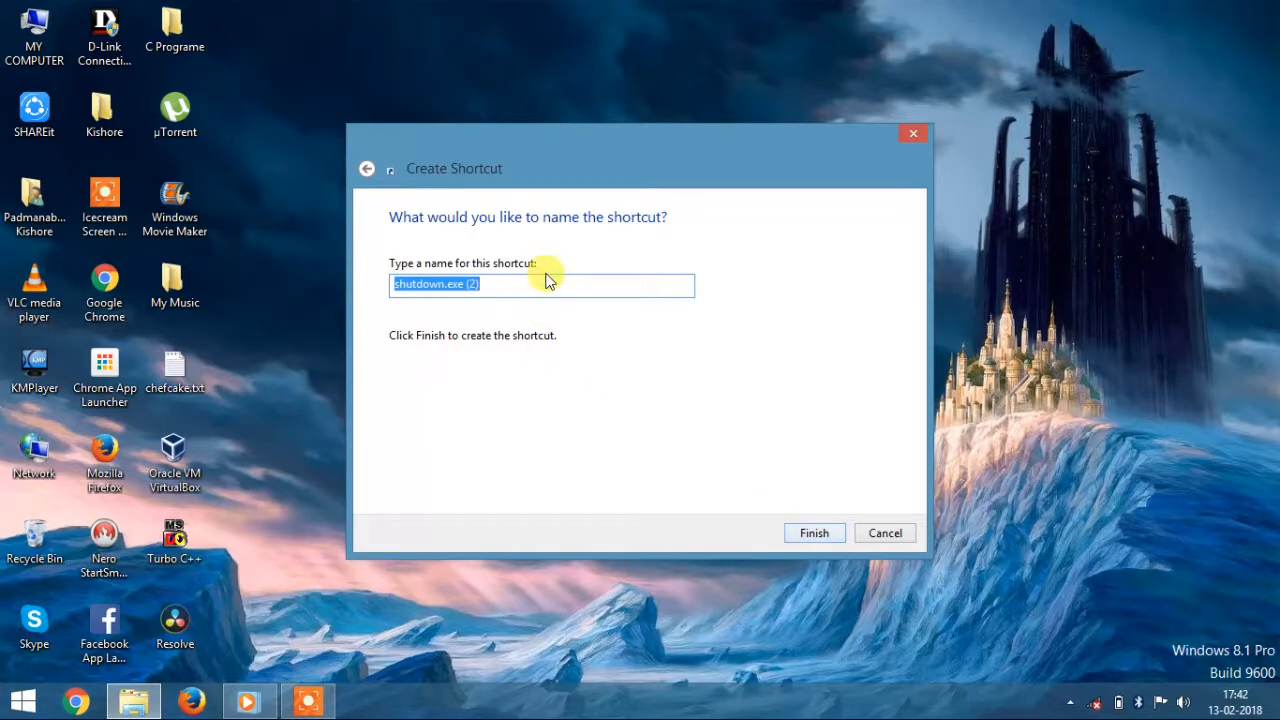
- Name the second shortcut 'restart.exe' and finish the wizard
type("restar")
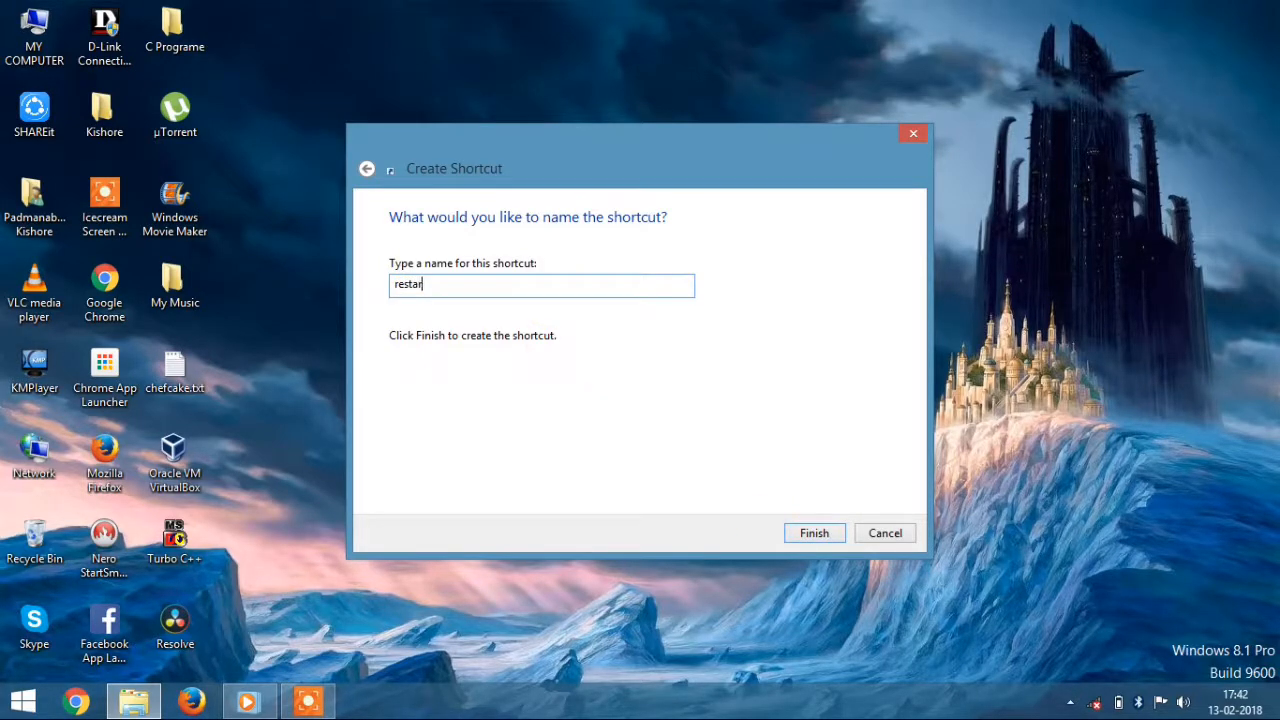
type("t")
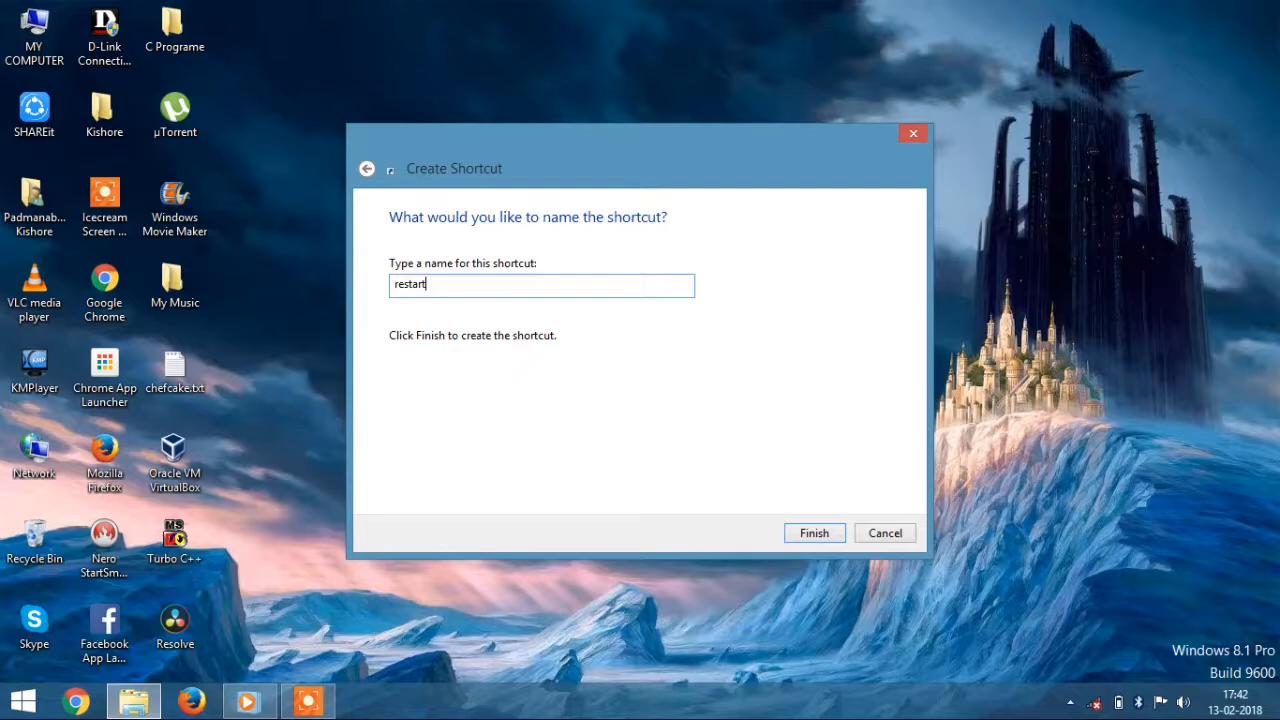
type(".exe")
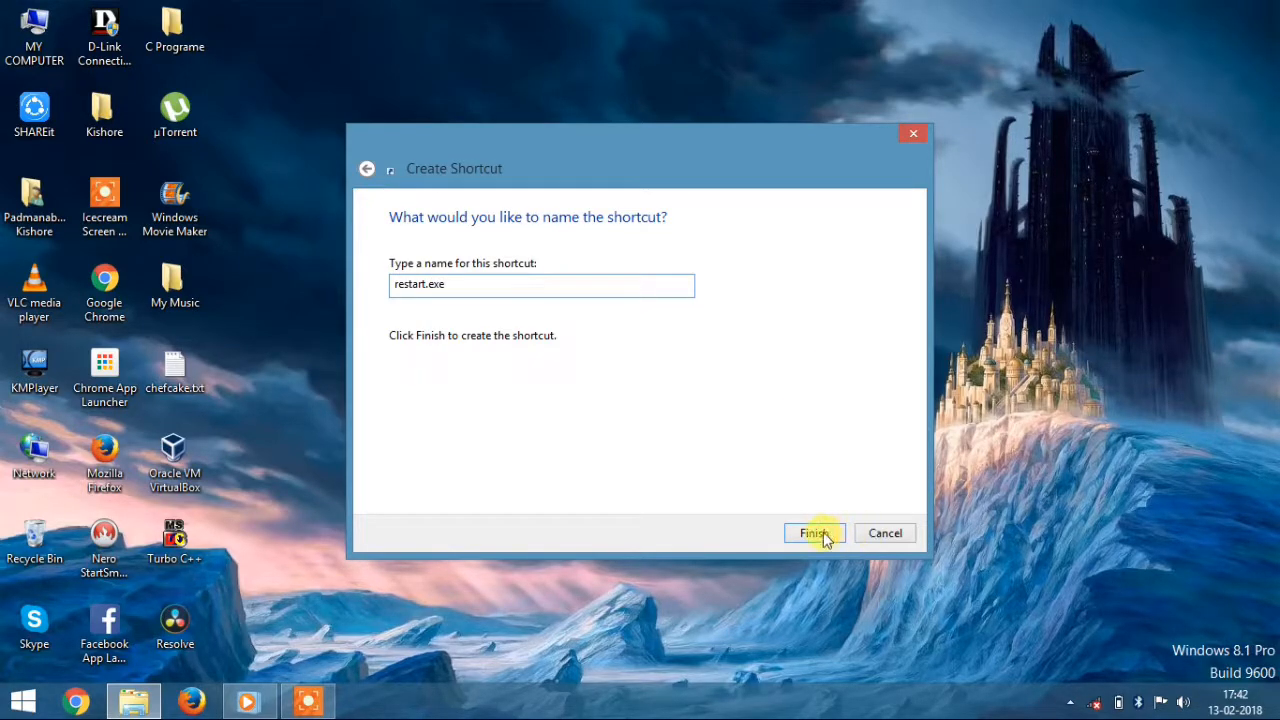
left_click(813, 533)
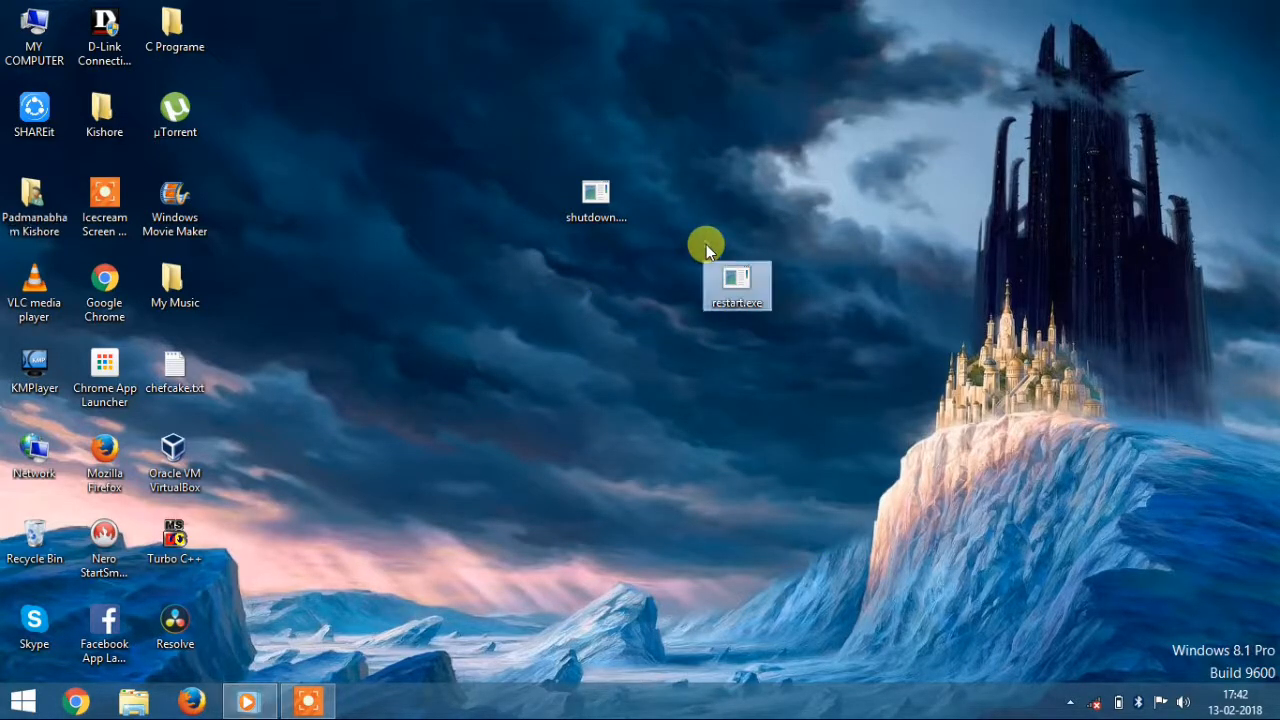
mouse_move(771, 186)
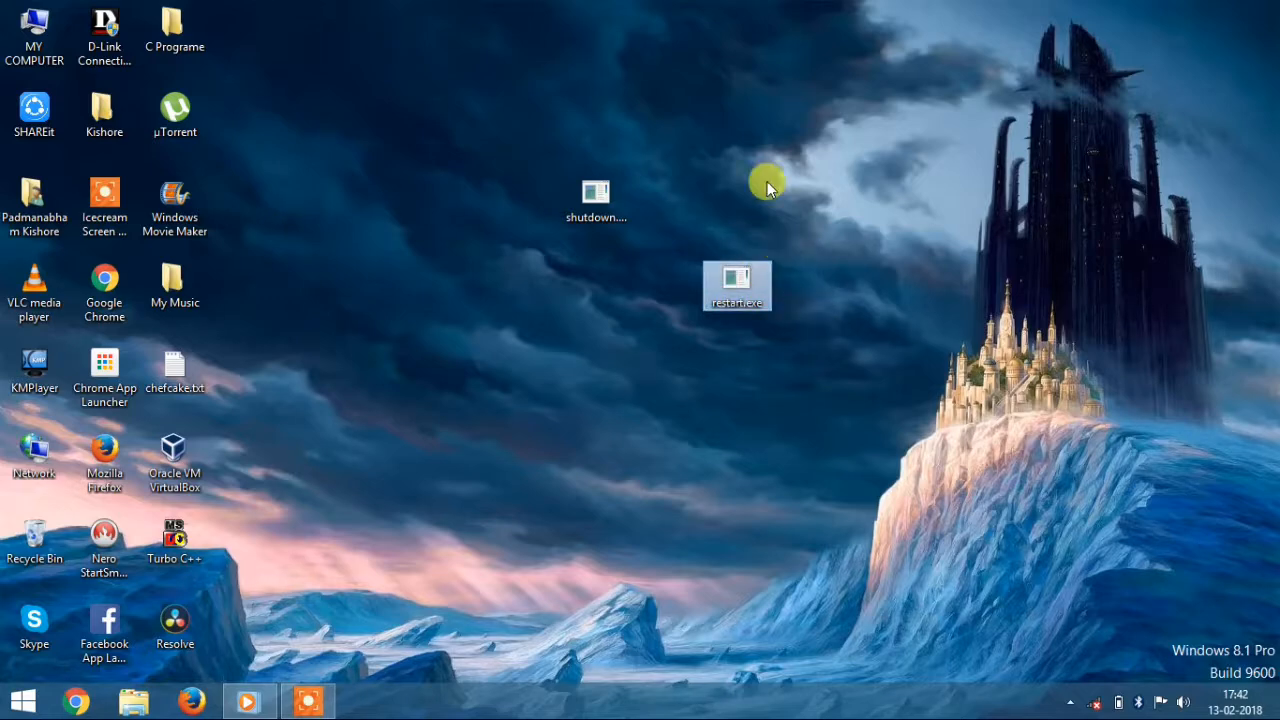